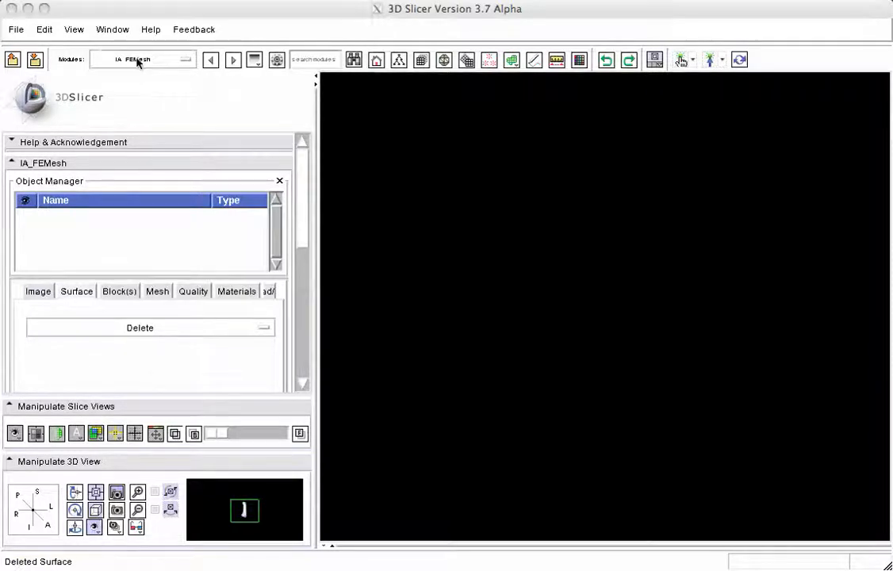
- Load the index_proximal_slicer.stl surface from the Surface tab's Load action
{"action": "left_click", "coordinate": [142, 59]}
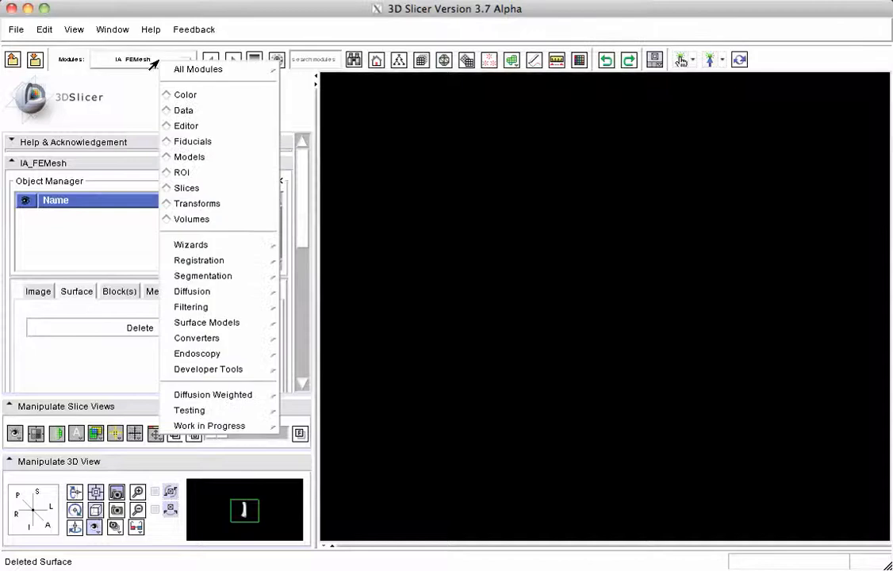
{"action": "mouse_move", "coordinate": [191, 244]}
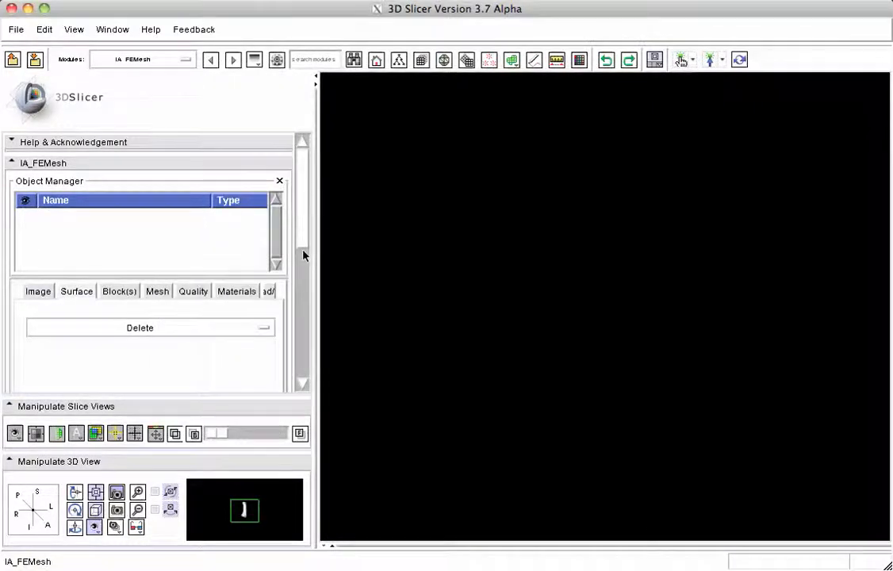
{"action": "mouse_move", "coordinate": [44, 302]}
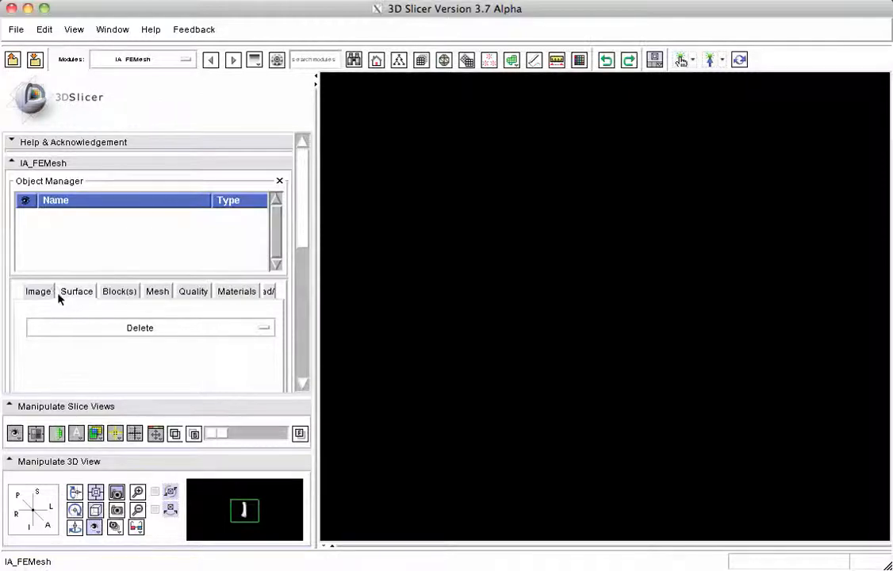
{"action": "mouse_move", "coordinate": [262, 305]}
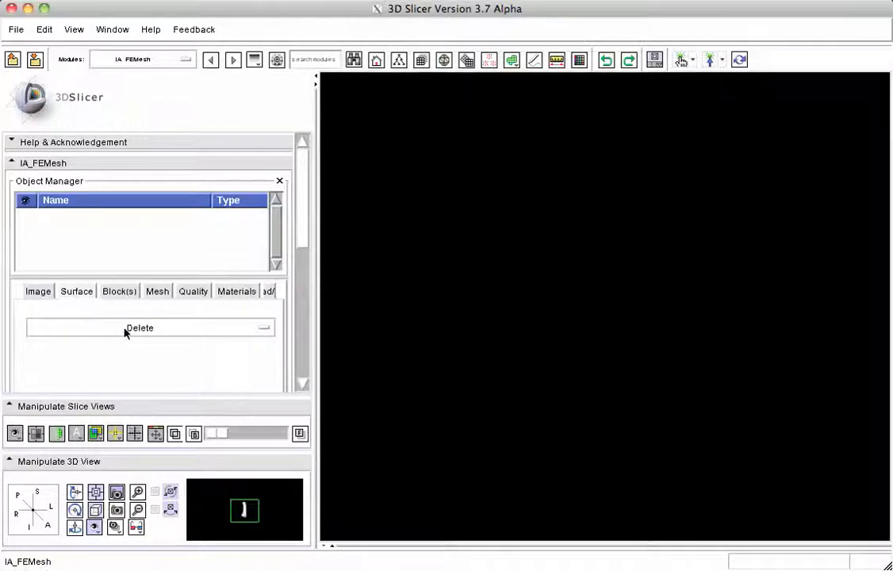
{"action": "left_click", "coordinate": [140, 327]}
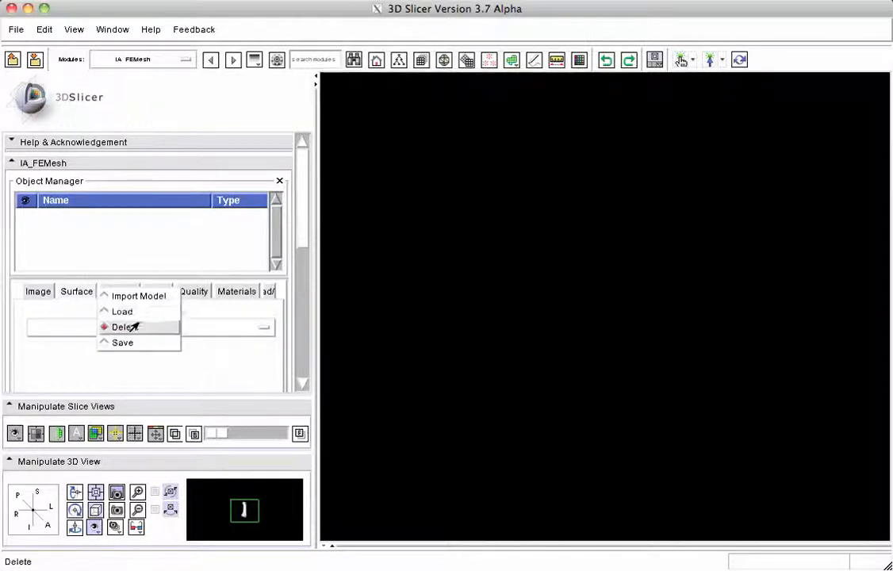
{"action": "left_click", "coordinate": [122, 311]}
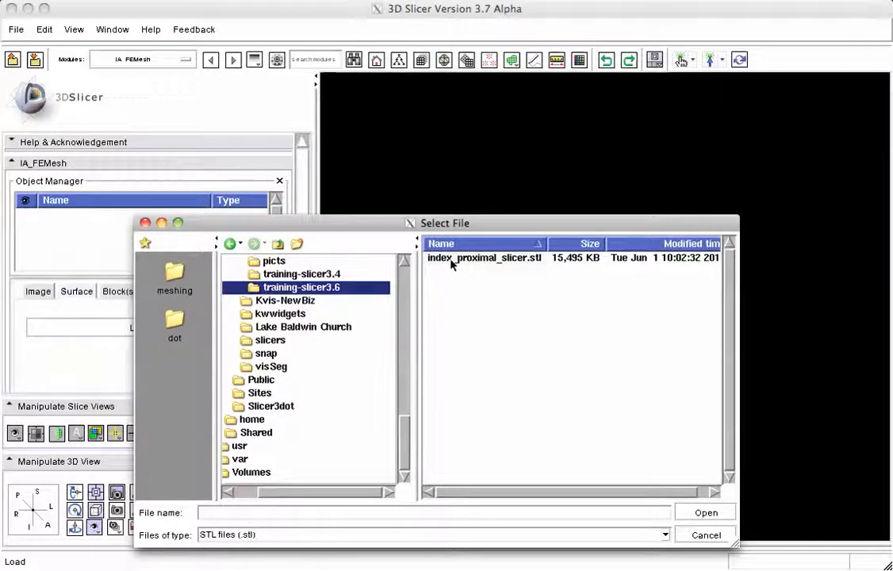
{"action": "left_click", "coordinate": [484, 257]}
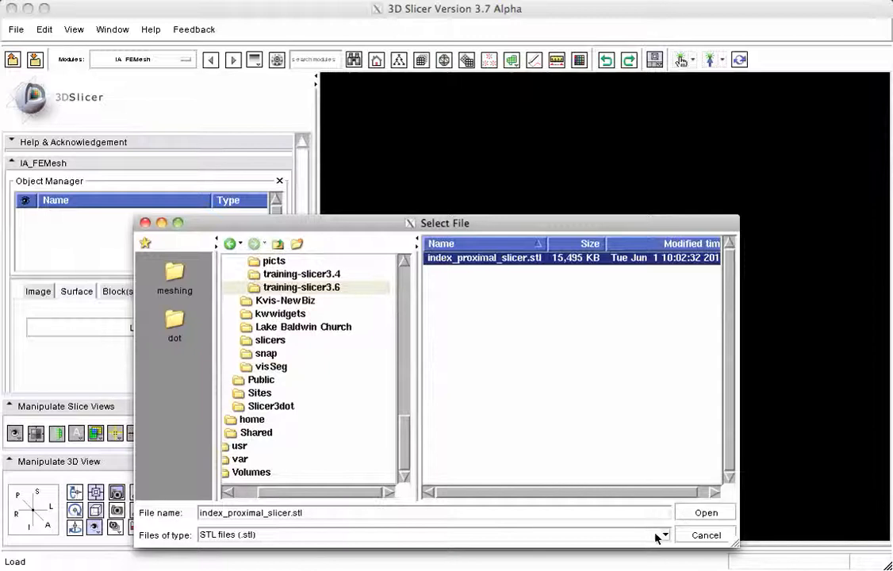
{"action": "left_click", "coordinate": [704, 513]}
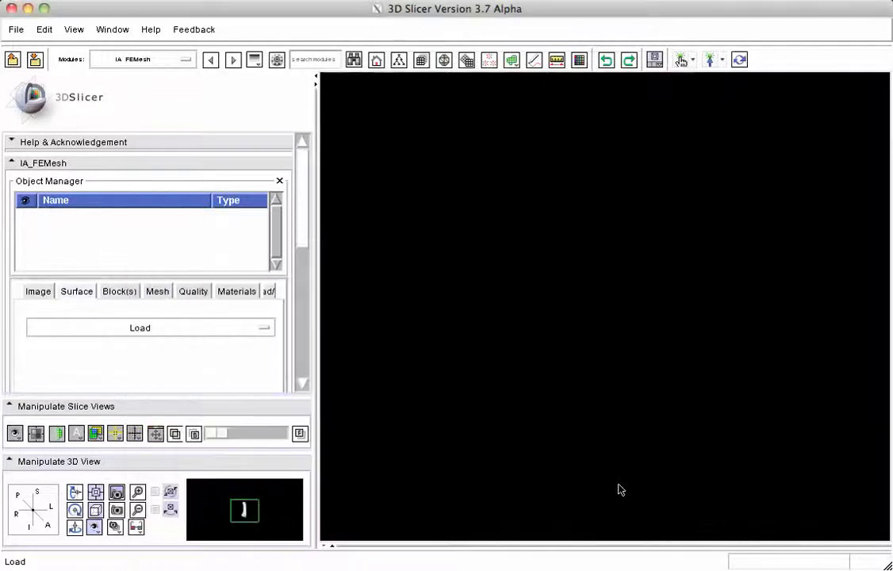
- Dismiss the surface display settings so the white bone shows in the 3D view
{"action": "left_click", "coordinate": [140, 327]}
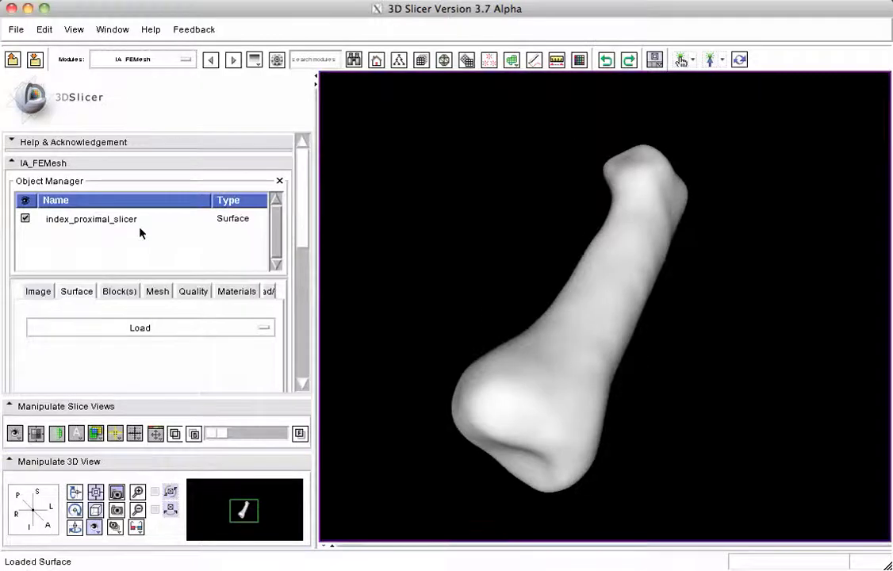
{"action": "mouse_move", "coordinate": [101, 223]}
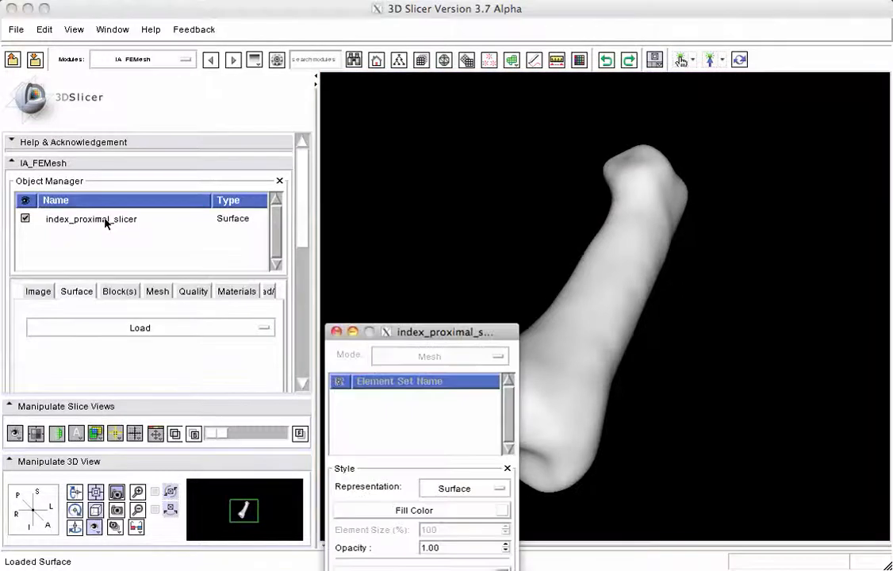
{"action": "left_click_drag", "start_coordinate": [421, 331], "coordinate": [400, 206]}
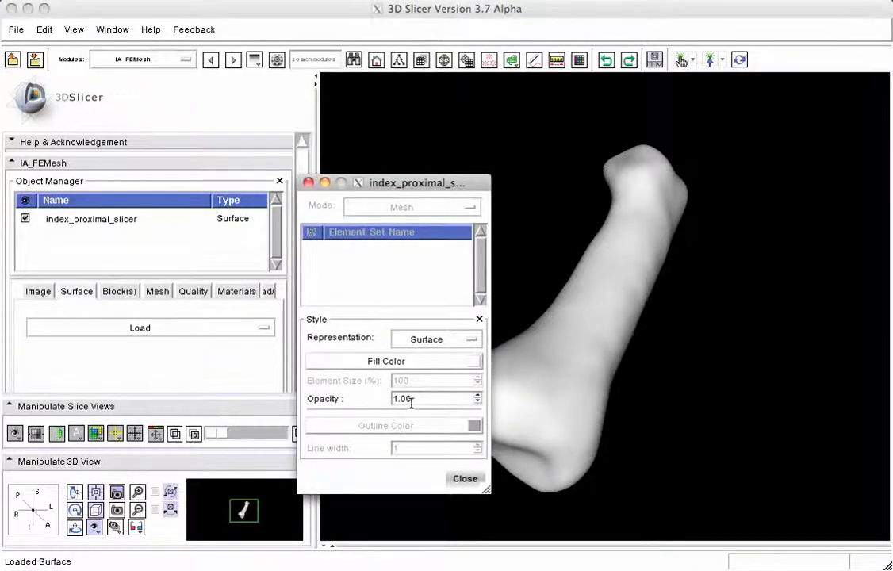
{"action": "left_click", "coordinate": [464, 479]}
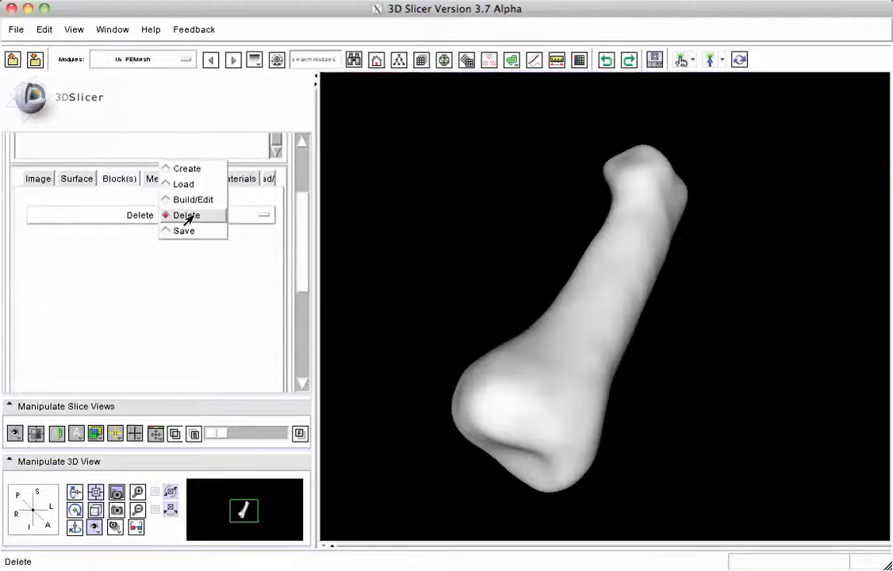
- Create a building block from the surface bounds and verify the wireframe box encloses the bone
{"action": "left_click", "coordinate": [187, 168]}
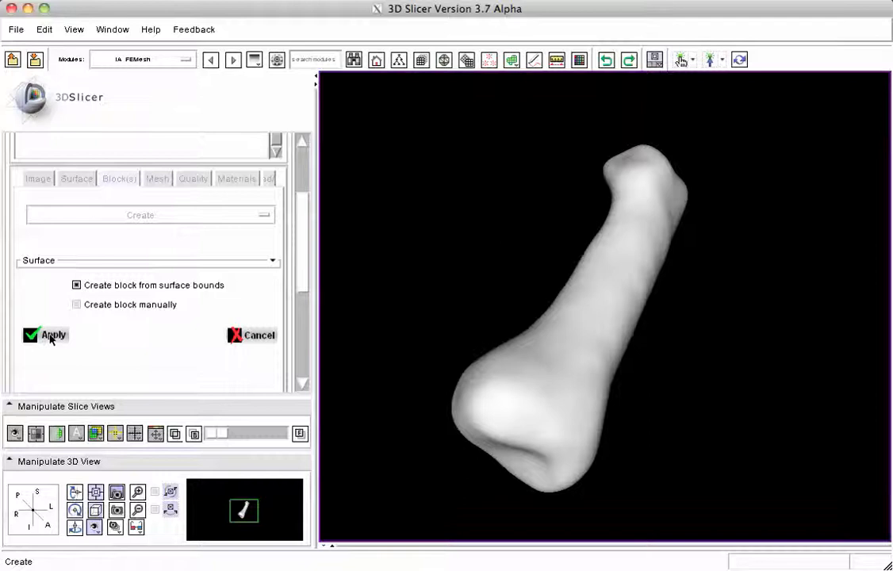
{"action": "left_click", "coordinate": [44, 335]}
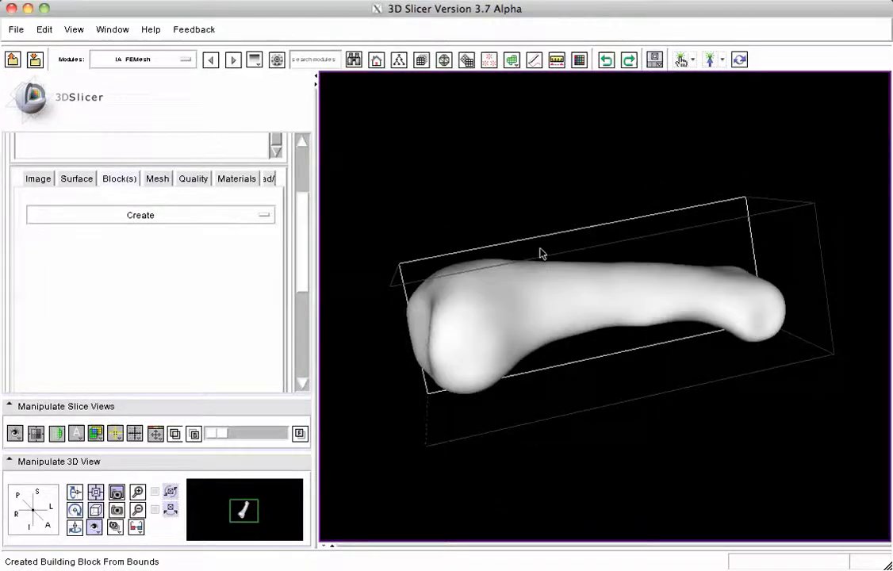
{"action": "left_click_drag", "start_coordinate": [543, 253], "coordinate": [544, 301]}
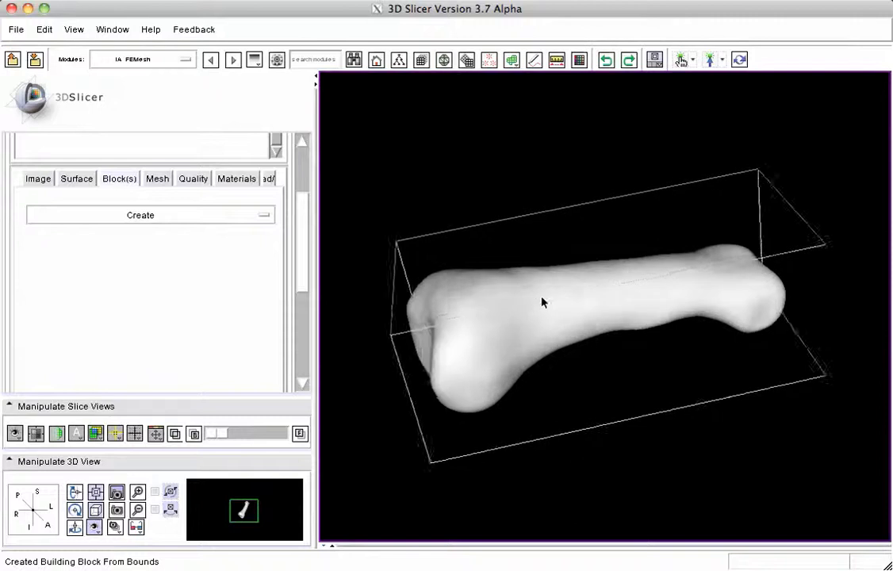
{"action": "left_click_drag", "start_coordinate": [544, 301], "coordinate": [590, 310]}
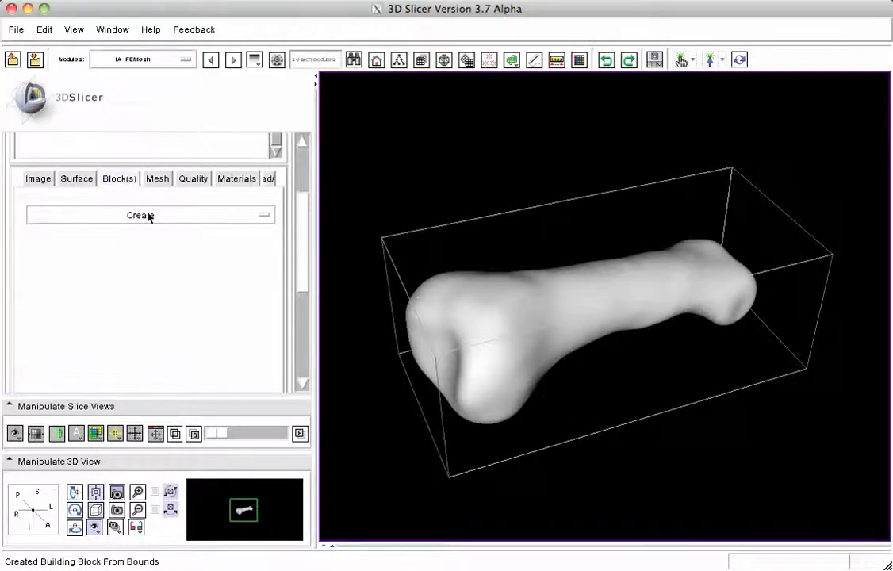
- Show the bounding block's corner handles and view the bone lengthwise
{"action": "left_click", "coordinate": [140, 216]}
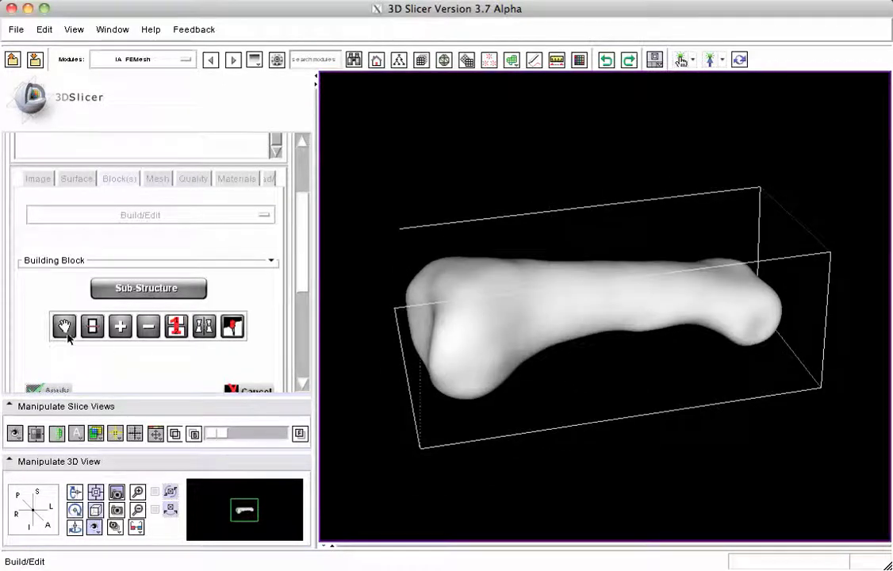
{"action": "left_click", "coordinate": [64, 327]}
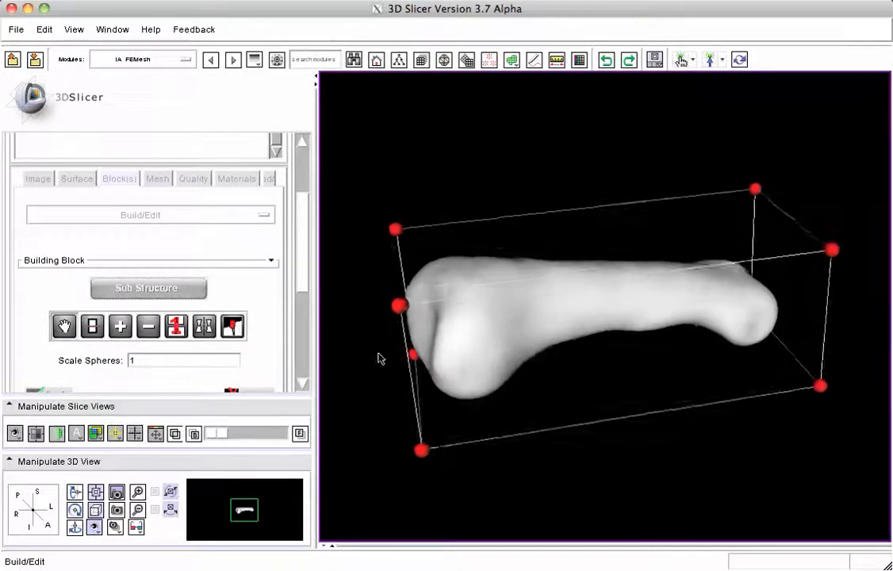
{"action": "left_click_drag", "start_coordinate": [380, 359], "coordinate": [533, 434]}
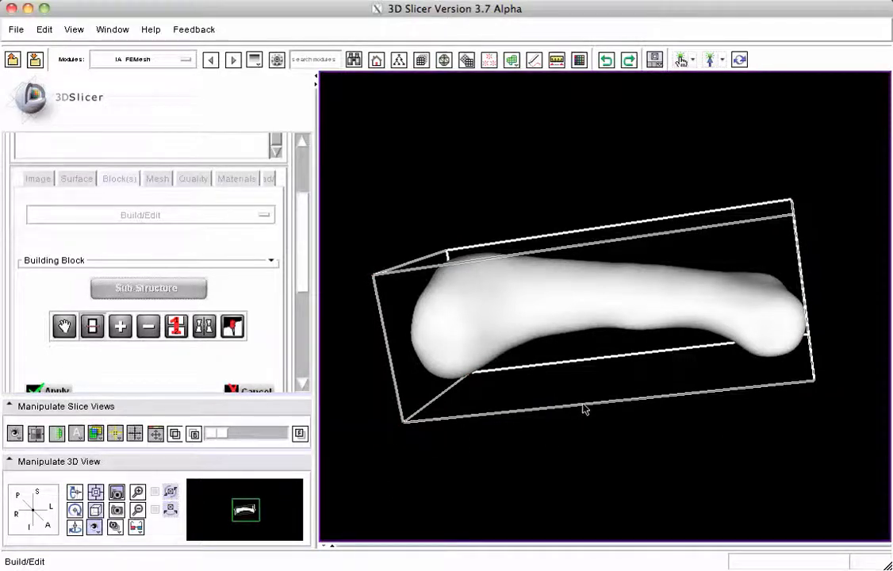
- Split the block into two adjoining cells and show corner handles on the split block
{"action": "left_click", "coordinate": [203, 326]}
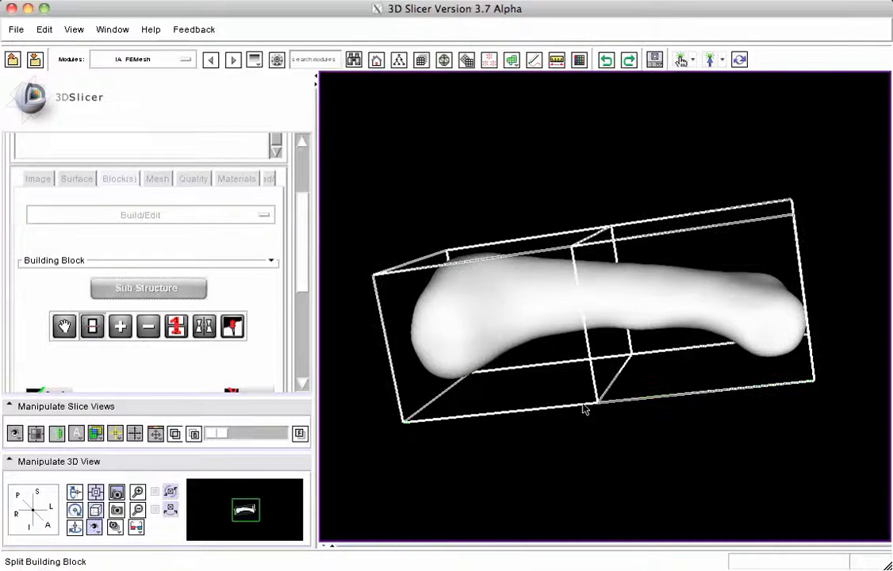
{"action": "left_click_drag", "start_coordinate": [582, 409], "coordinate": [536, 406]}
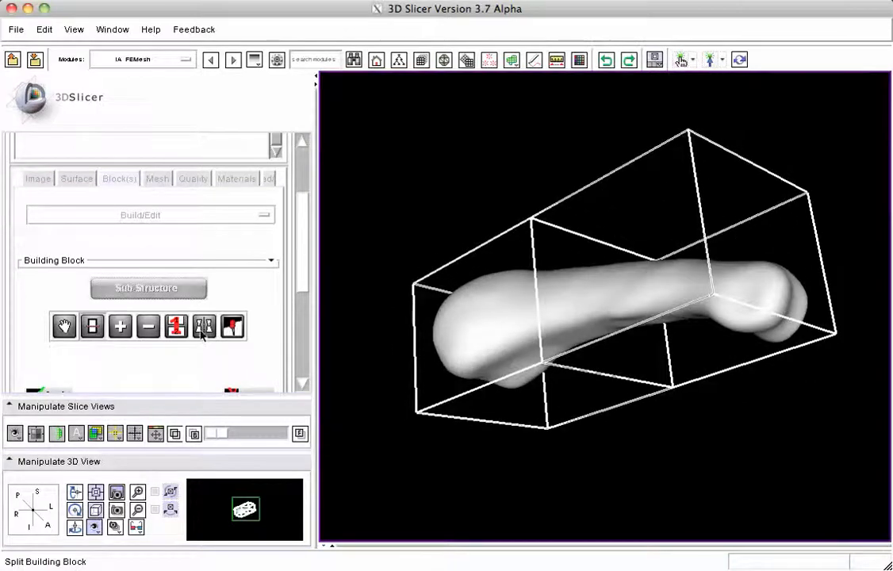
{"action": "left_click", "coordinate": [176, 327]}
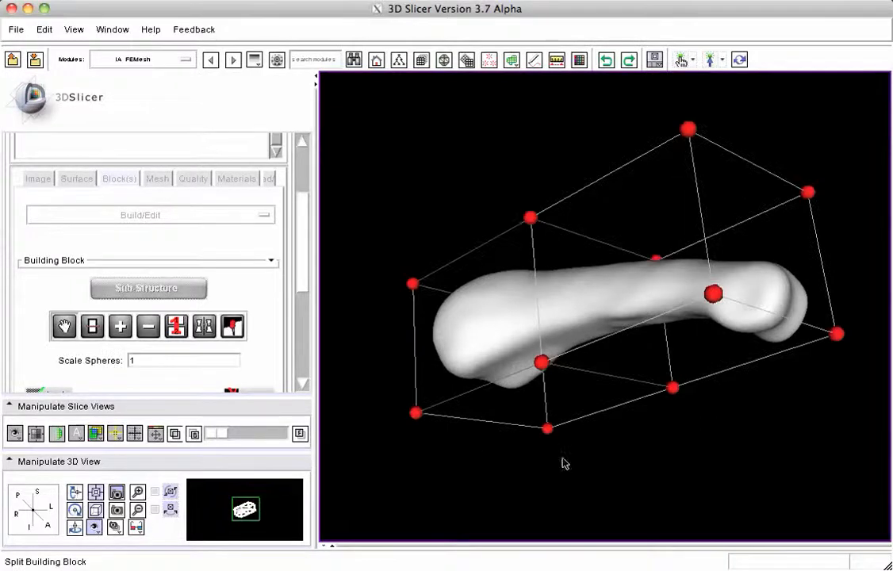
- Drag the red corner spheres inward so the two-cell block hugs the phalanx from the side and end
{"action": "left_click", "coordinate": [415, 414]}
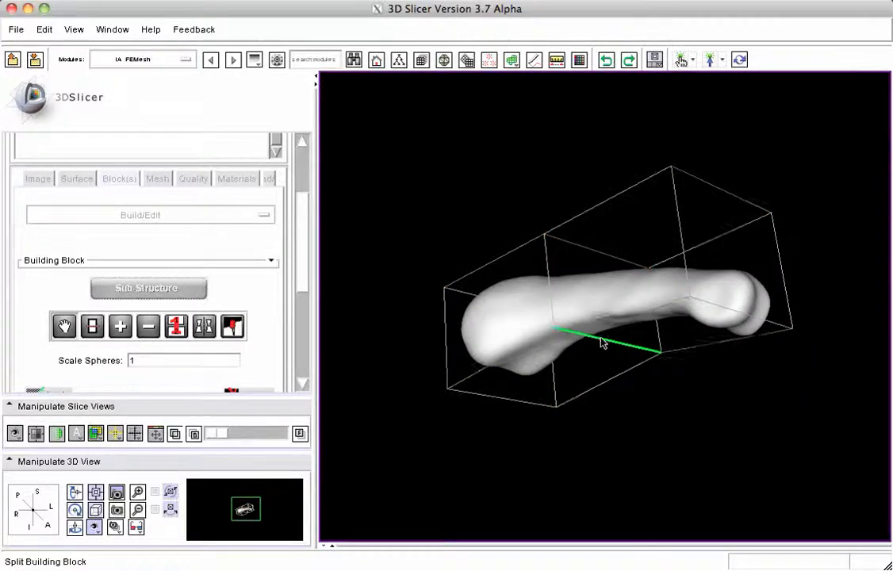
{"action": "left_click_drag", "start_coordinate": [603, 343], "coordinate": [590, 333]}
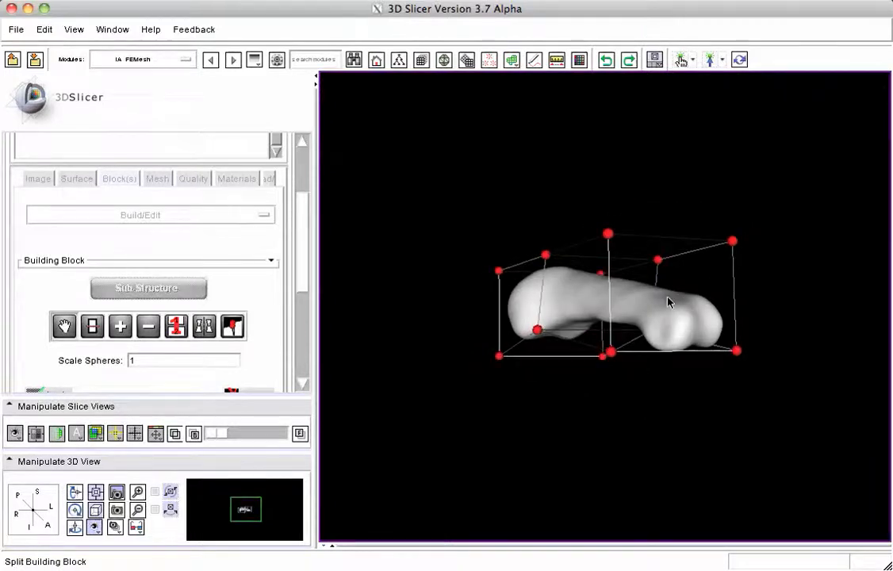
{"action": "left_click_drag", "start_coordinate": [666, 301], "coordinate": [651, 282]}
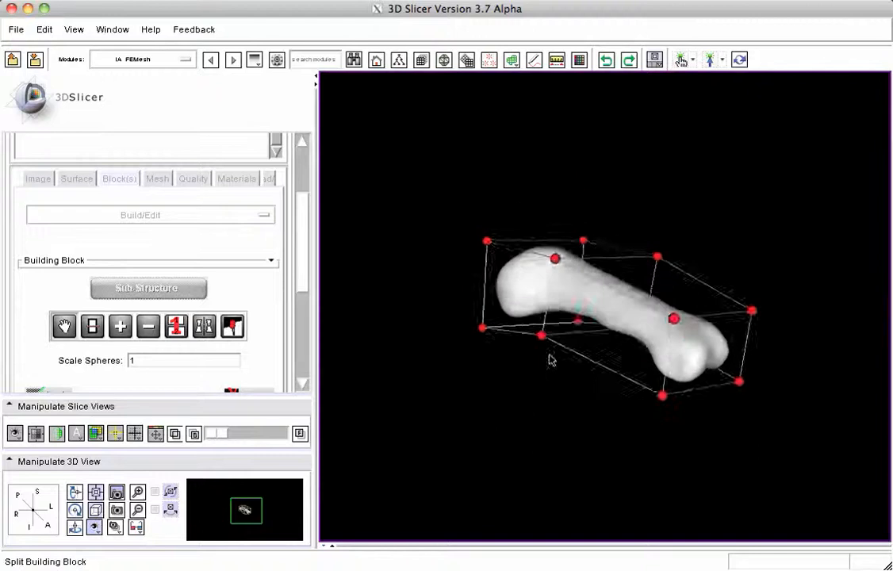
{"action": "left_click_drag", "start_coordinate": [552, 362], "coordinate": [627, 356]}
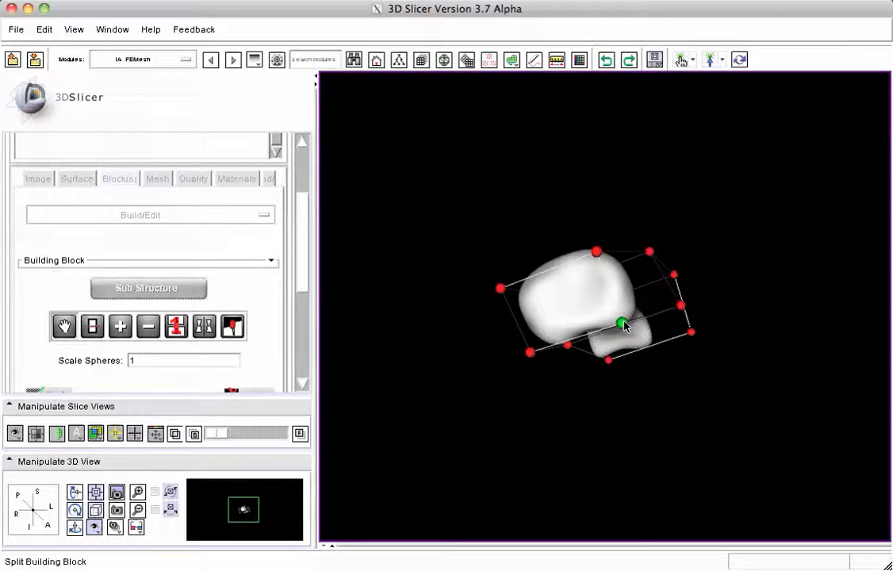
{"action": "left_click_drag", "start_coordinate": [626, 326], "coordinate": [574, 412]}
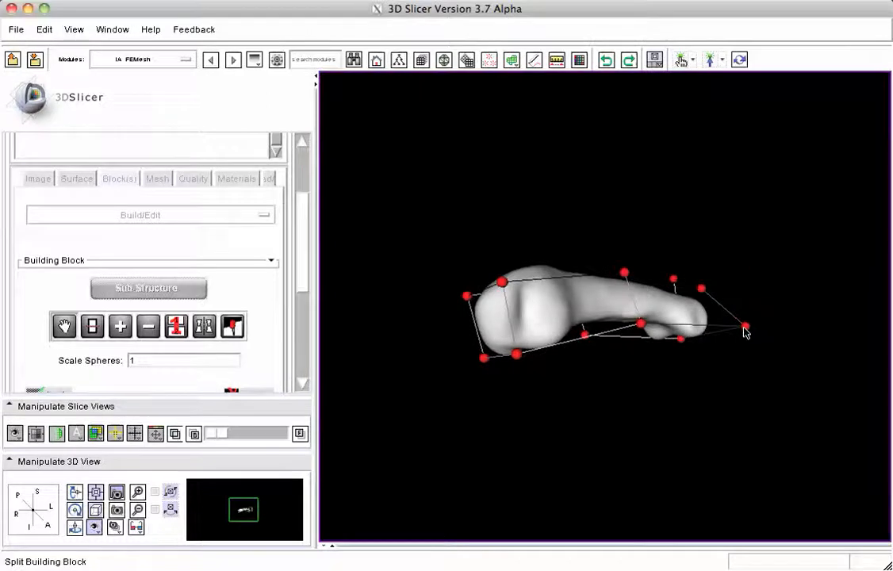
{"action": "left_click_drag", "start_coordinate": [744, 328], "coordinate": [714, 328]}
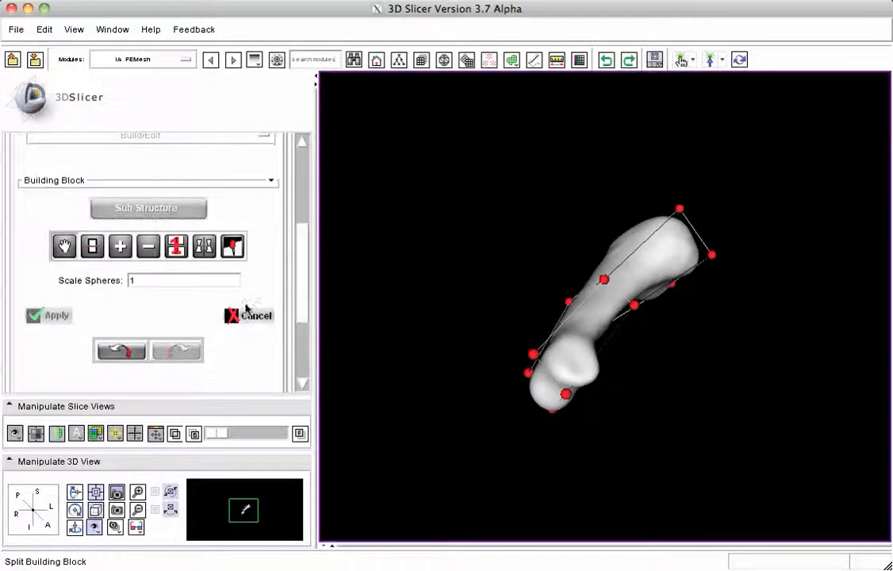
- Apply the corner adjustments and save the split block as a VTK file via Blocks > Save
{"action": "left_click", "coordinate": [256, 314]}
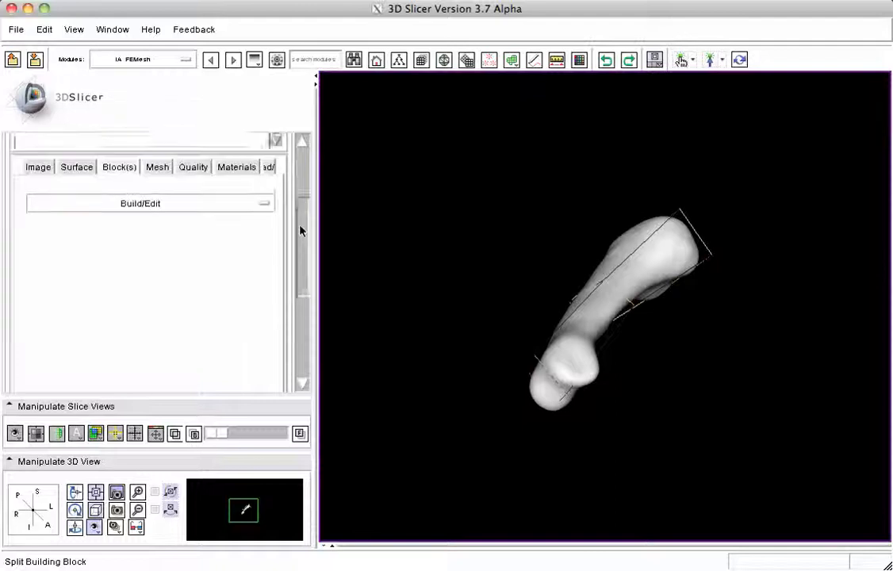
{"action": "left_click", "coordinate": [140, 203]}
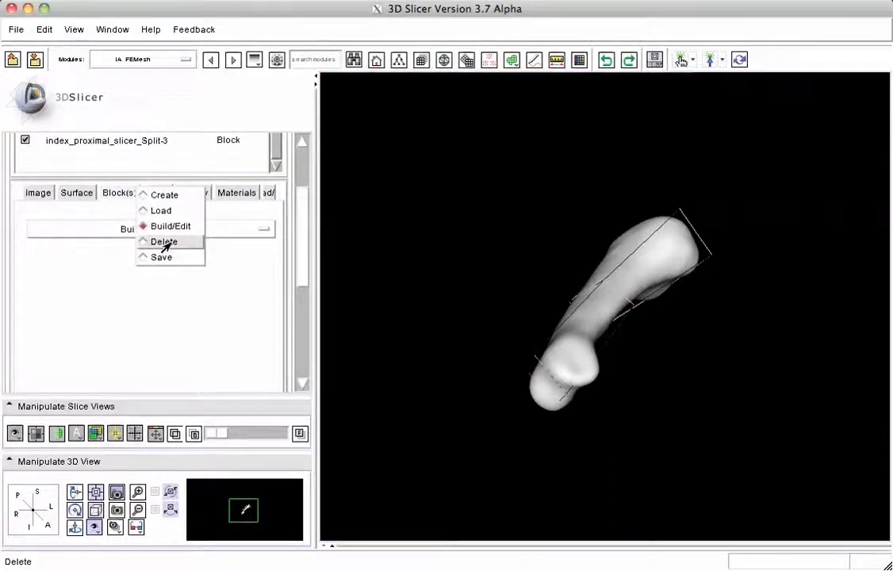
{"action": "left_click", "coordinate": [165, 241]}
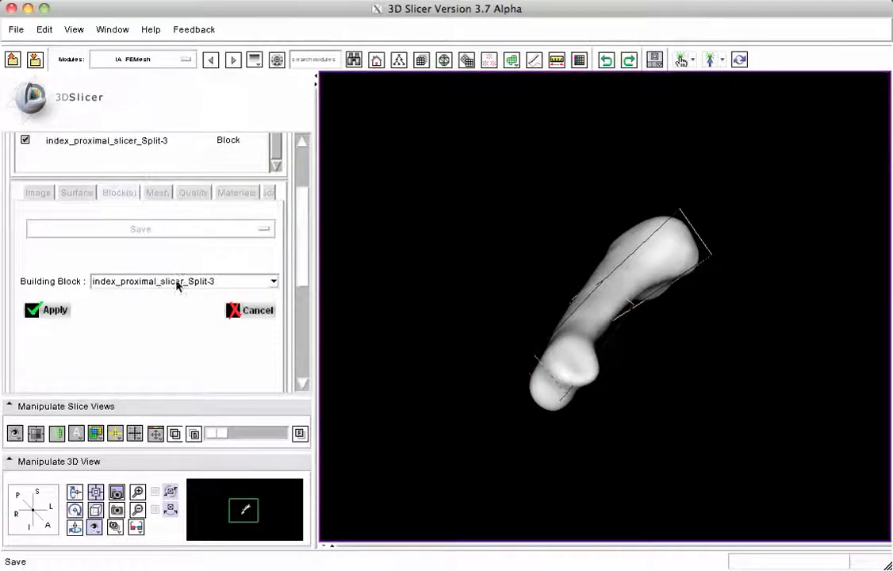
{"action": "left_click", "coordinate": [140, 228]}
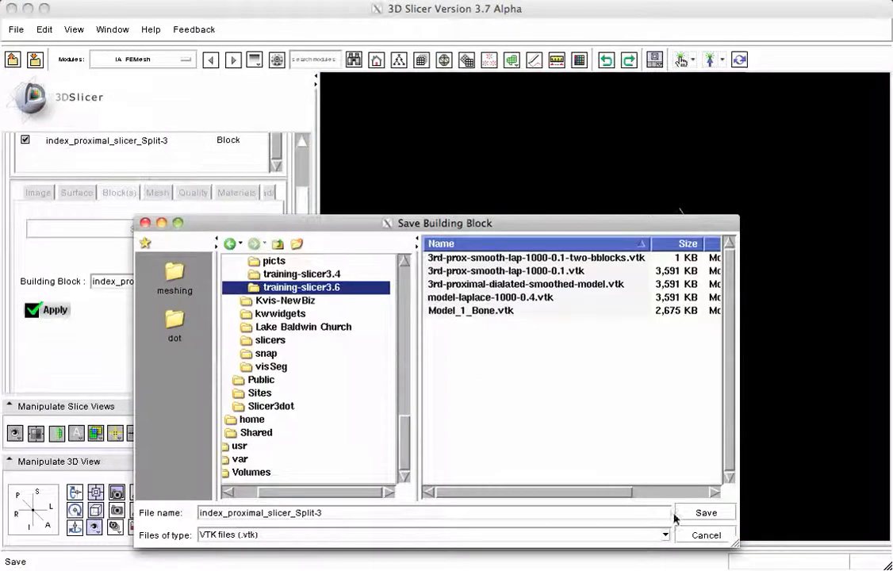
{"action": "left_click", "coordinate": [704, 512]}
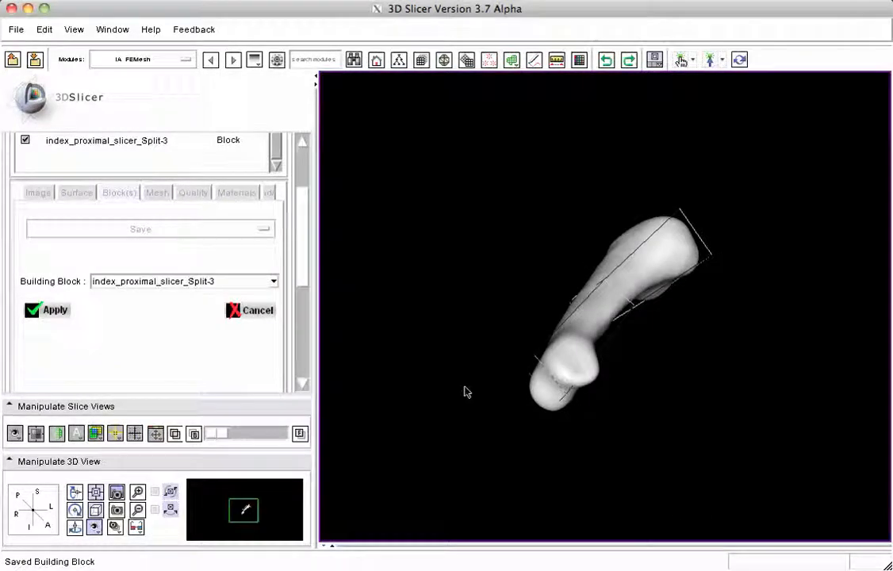